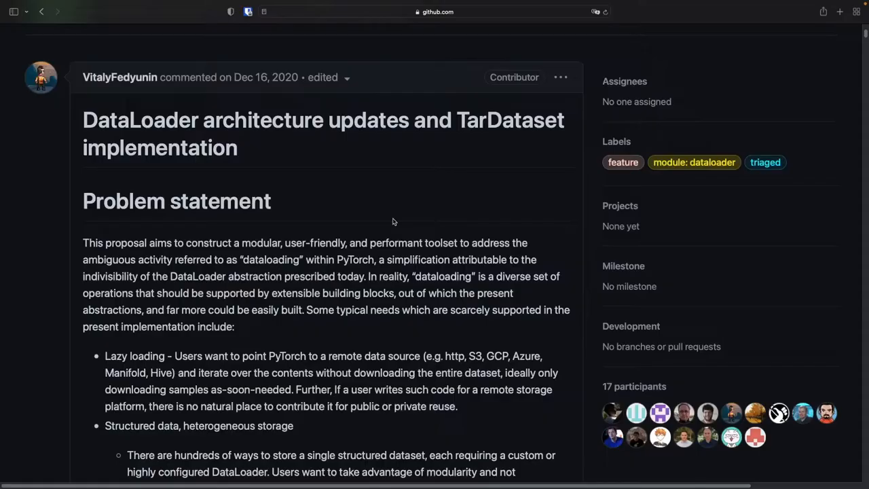
Group the pipe by x % 2, add iteration comments and run to print [[0, 2, 4, 6, 8], [1, 3, 5, 7, 9]]
{"action": "scroll", "scroll_direction": "down", "scroll_amount": 3}
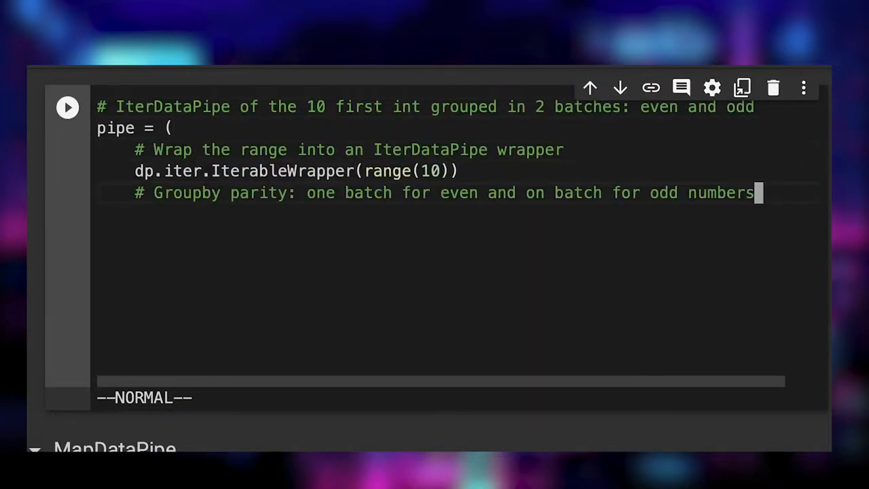
{"action": "type", "text": ".groupby(lambda x: x % 2)"}
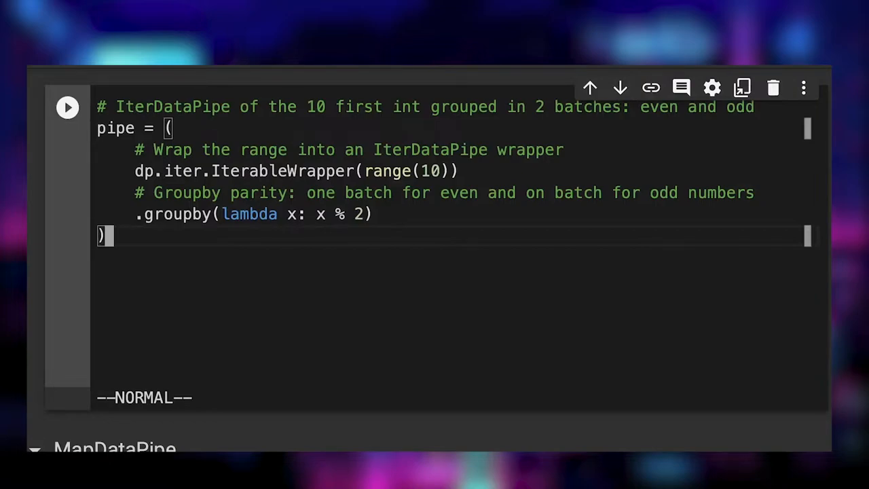
{"action": "type", "text": "# We can iterate over the items"}
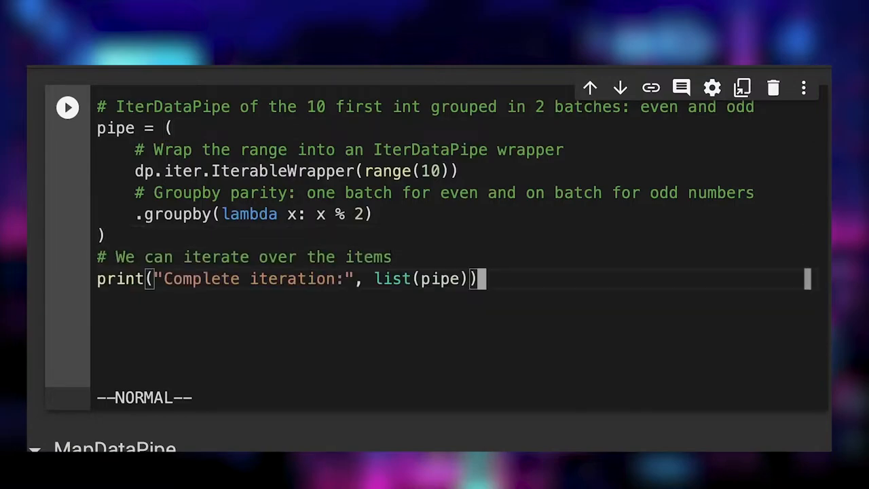
{"action": "type", "text": "# But we can't access them individually based on an index"}
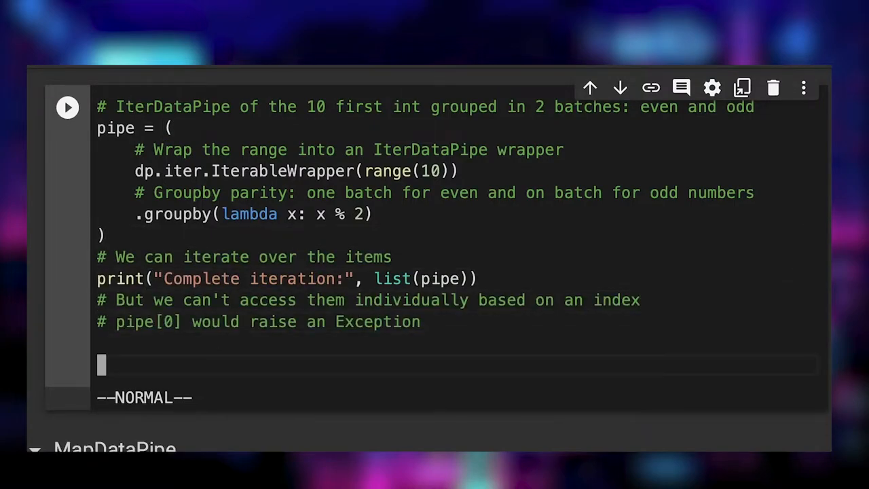
{"action": "left_click", "coordinate": [68, 106]}
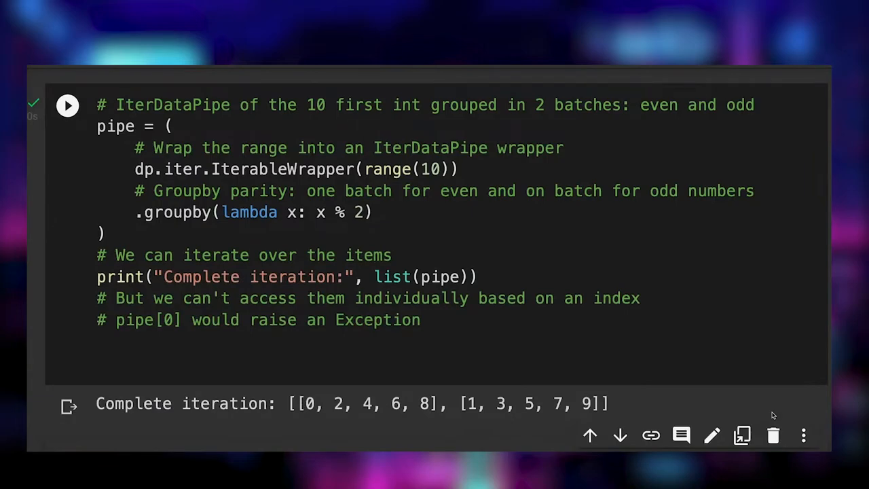
{"action": "scroll", "scroll_direction": "down", "scroll_amount": 3}
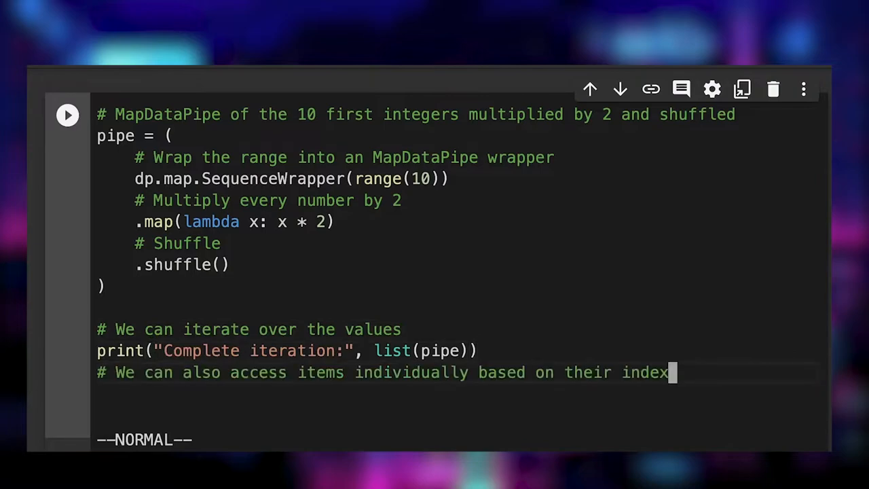
Print "Index based access:" with pipe[0] and pipe[9] and run the MapDataPipe cell
{"action": "type", "text": "print(\"Index based access:\", pipe[0], pipe[9])"}
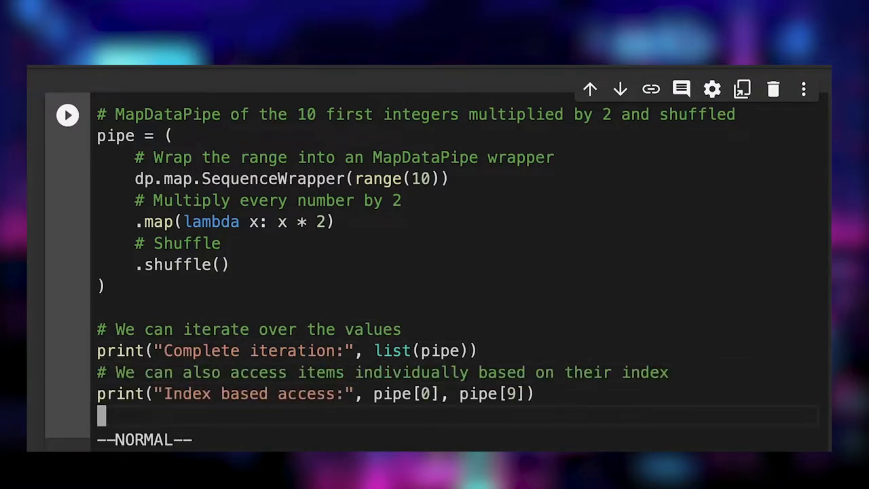
{"action": "left_click", "coordinate": [68, 114]}
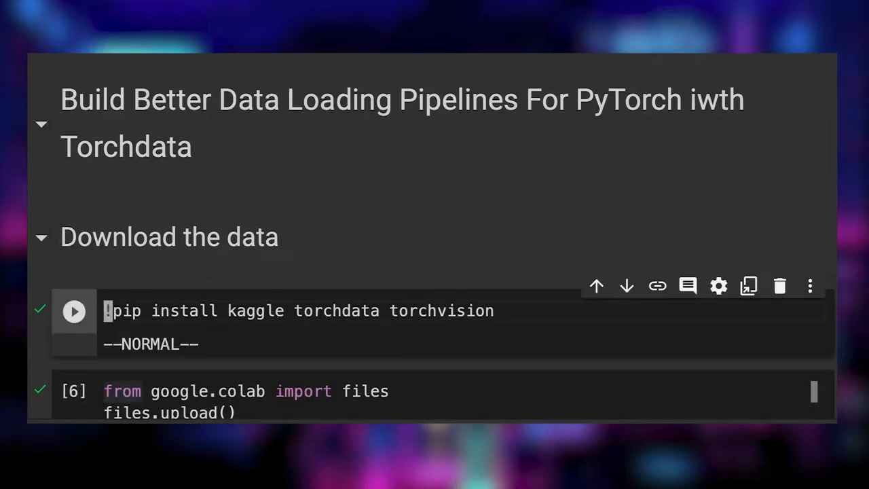
Run the pip install cell for kaggle, torchdata, torchvision, then the data download setup cell
{"action": "left_click", "coordinate": [74, 311]}
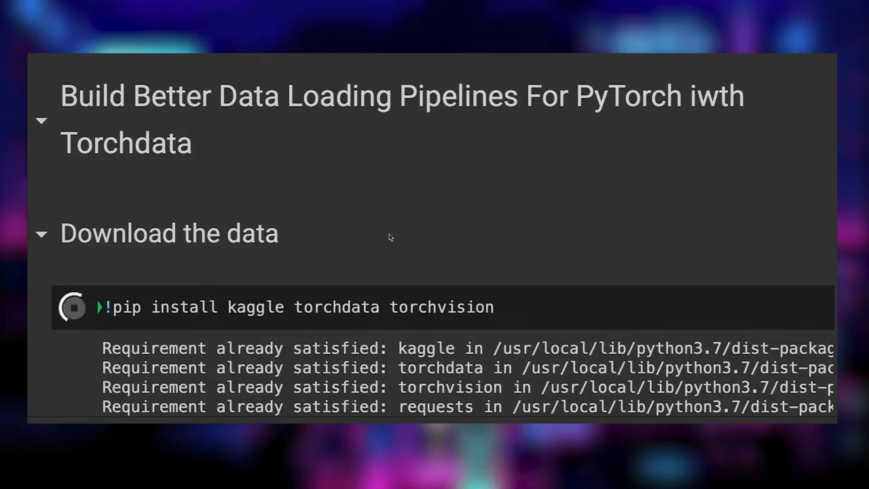
{"action": "scroll", "scroll_direction": "down", "scroll_amount": 3}
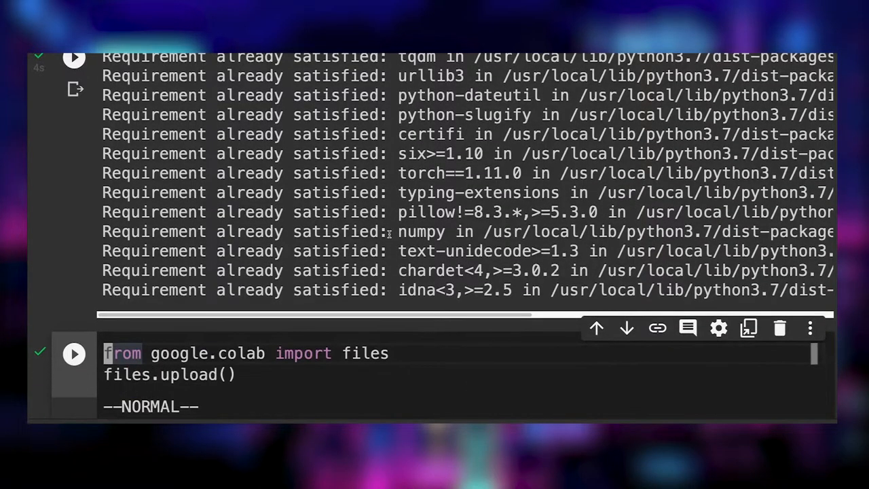
{"action": "scroll", "scroll_direction": "down", "scroll_amount": 3}
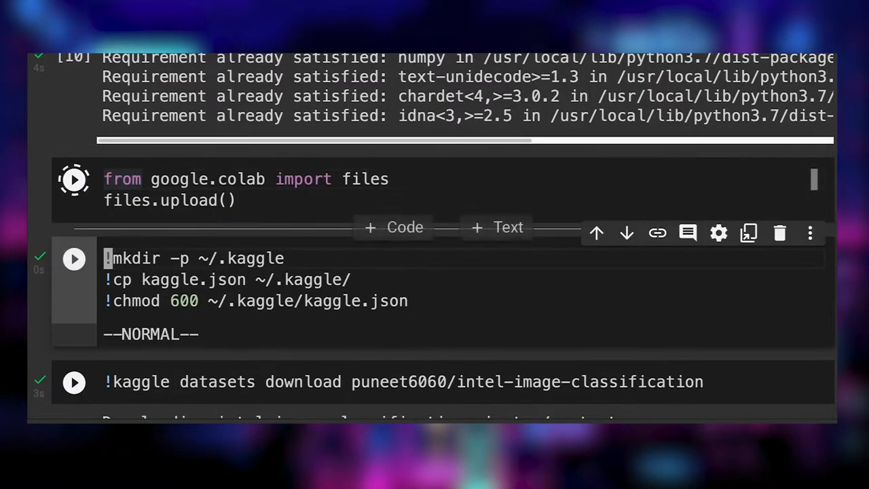
{"action": "left_click", "coordinate": [73, 180]}
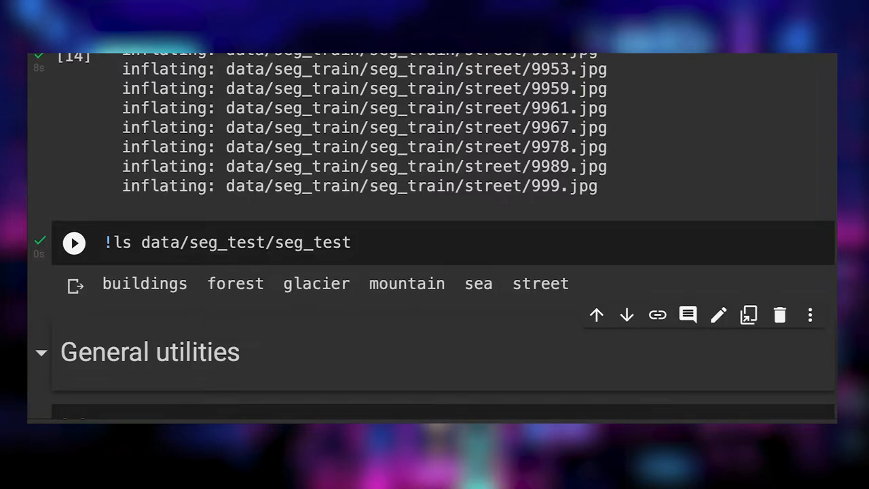
Scroll past the unzip output to the seg_test listing of the six scene classes
{"action": "scroll", "scroll_direction": "down", "scroll_amount": 3}
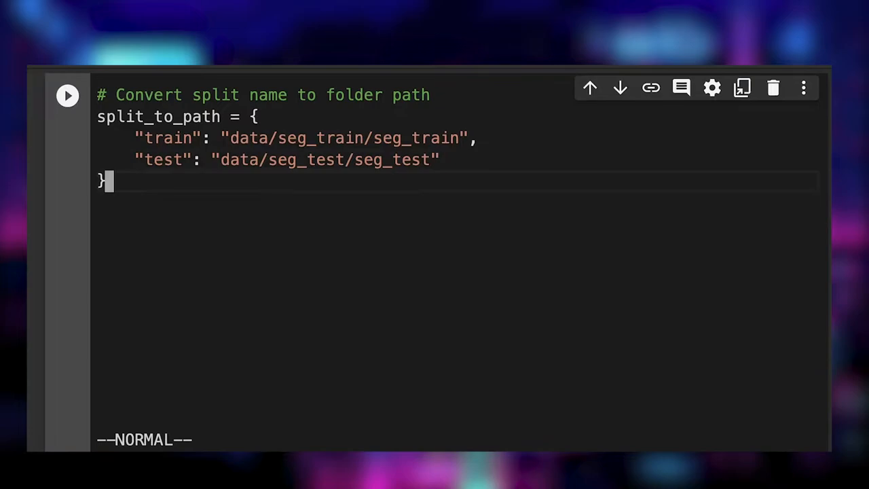
Add the class-name-to-int-label mapping to the utilities cell and move to the Traditional Way section
{"action": "type", "text": "# Convert class name to int label"}
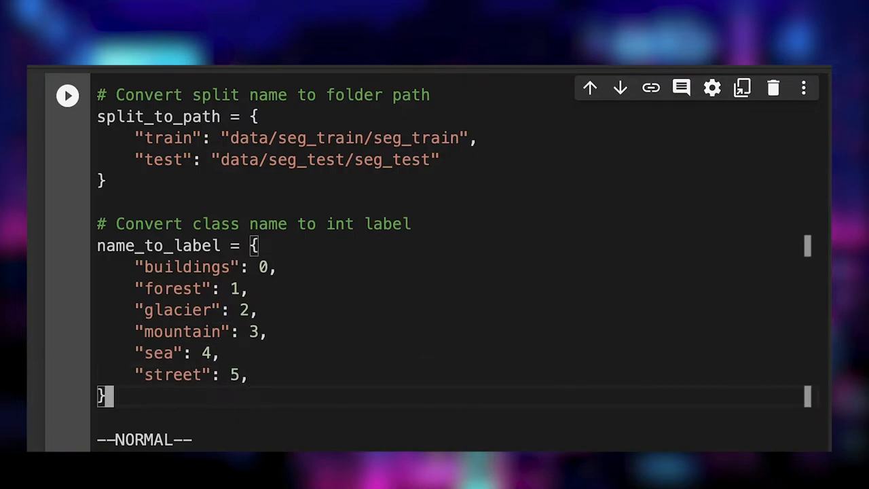
{"action": "scroll", "scroll_direction": "down", "scroll_amount": 3}
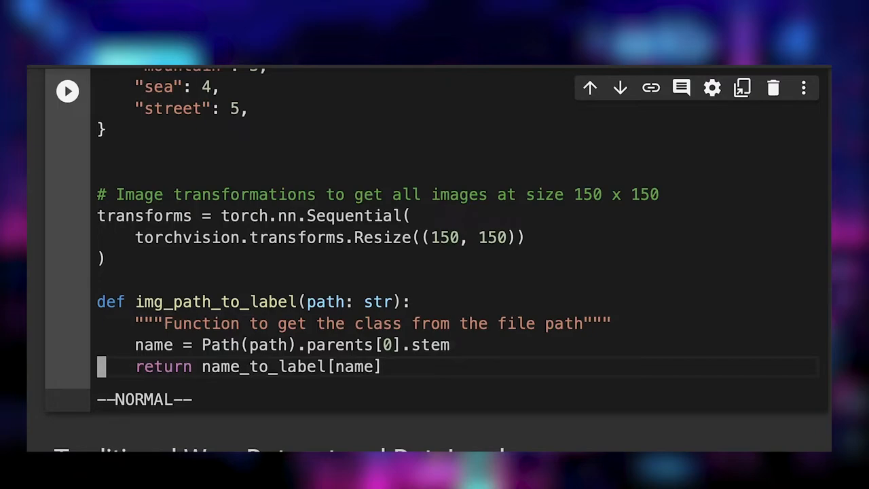
{"action": "scroll", "scroll_direction": "down", "scroll_amount": 3}
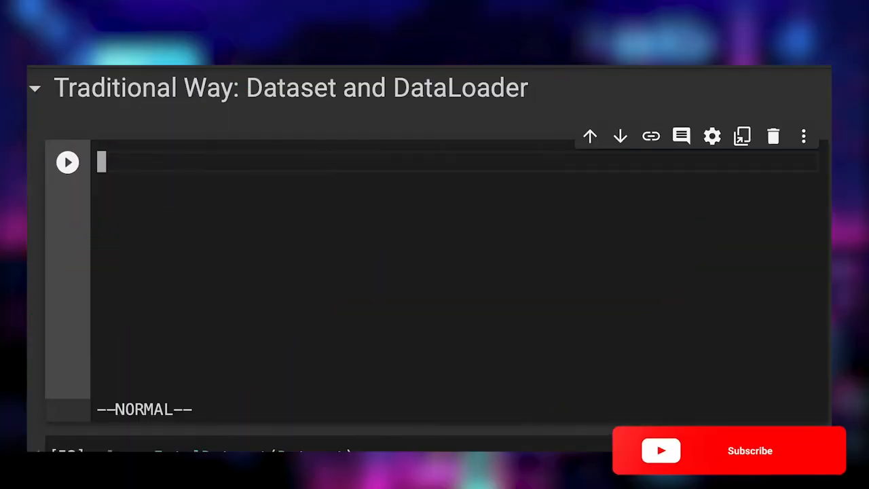
Import Dataset and DataLoader and write IntelDataset's _list_files method, starting __getitem__(self, idx)
{"action": "left_click", "coordinate": [727, 450]}
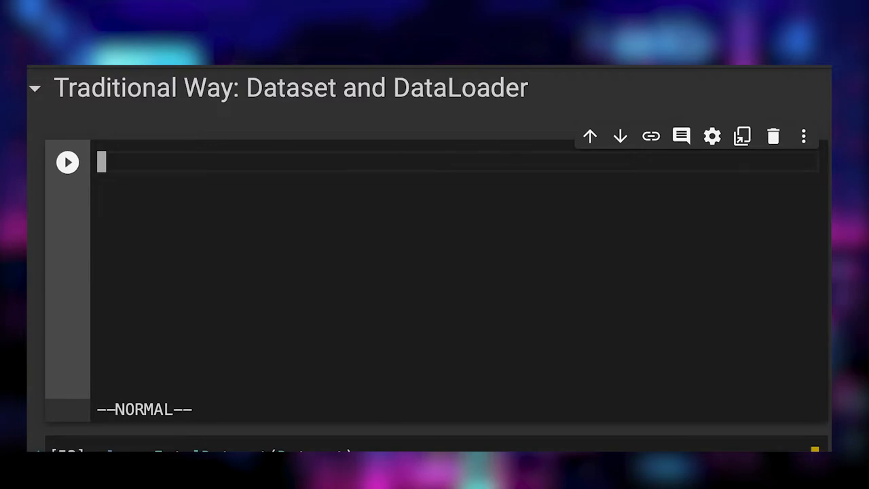
{"action": "type", "text": "from torch.utils.data import Dataset, DataLoader"}
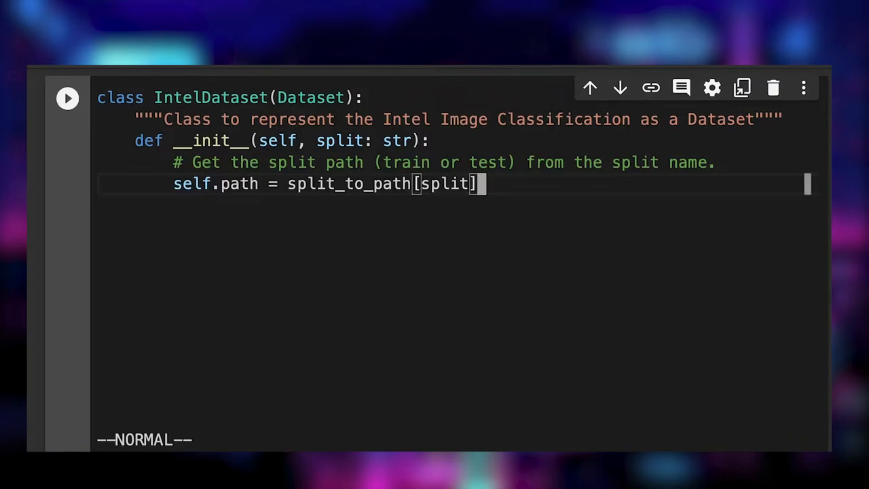
{"action": "type", "text": "def _list_files(self):"}
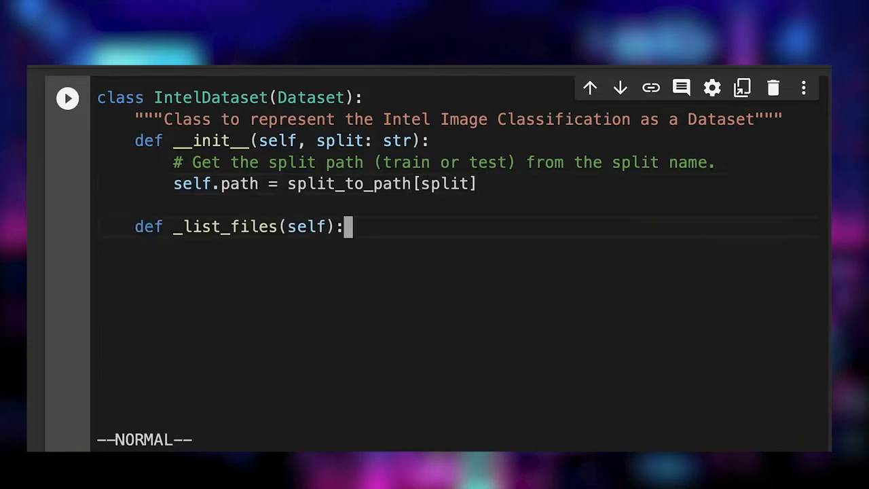
{"action": "type", "text": "\"\"\"List all images\"\"\""}
{"action": "type", "text": "return len(self._list_files("}
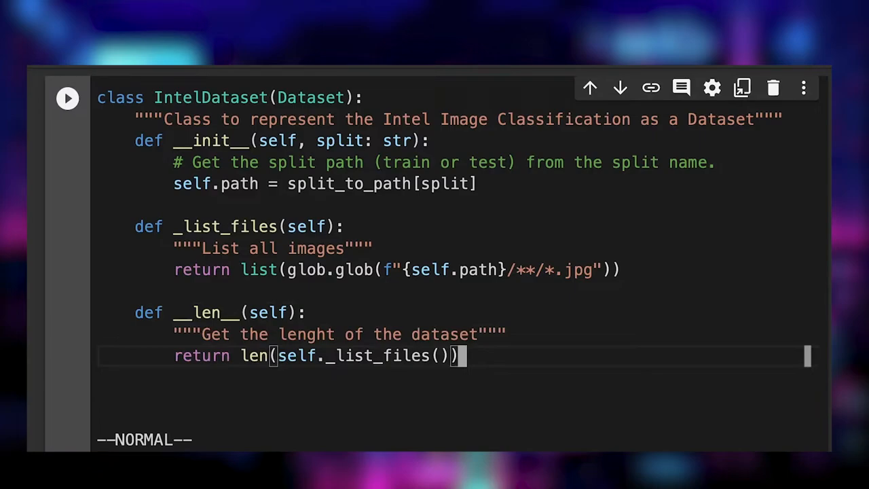
{"action": "type", "text": "def __getitem__(self, idx: int):"}
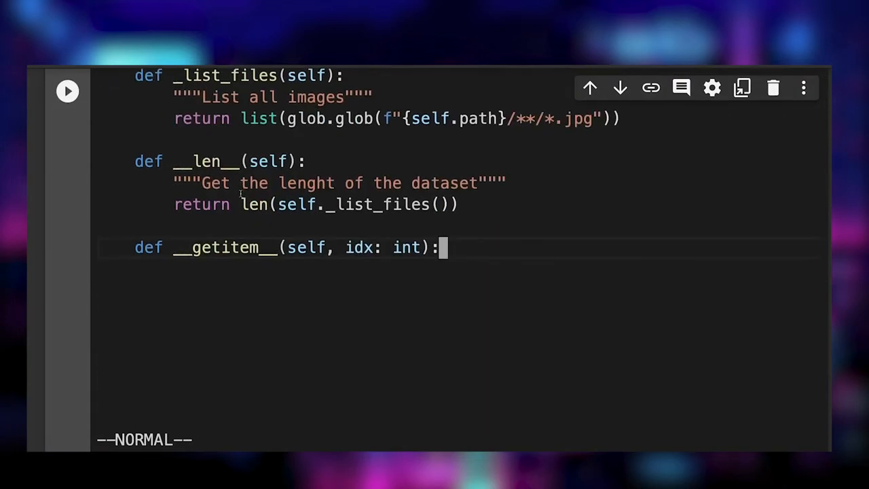
Complete __getitem__ to pick files[idx] and return transforms(image), label
{"action": "scroll", "scroll_direction": "down", "scroll_amount": 3}
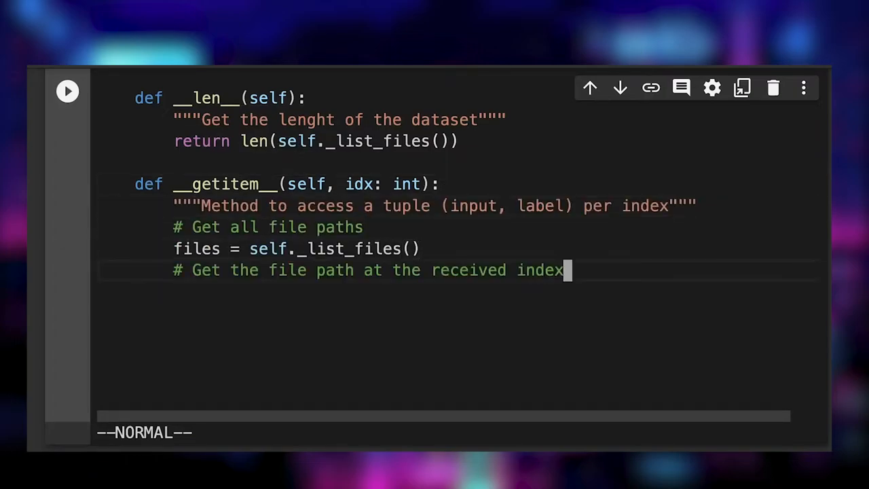
{"action": "type", "text": "file_path = files[idx]"}
{"action": "type", "text": "# Return the transformed image with its label"}
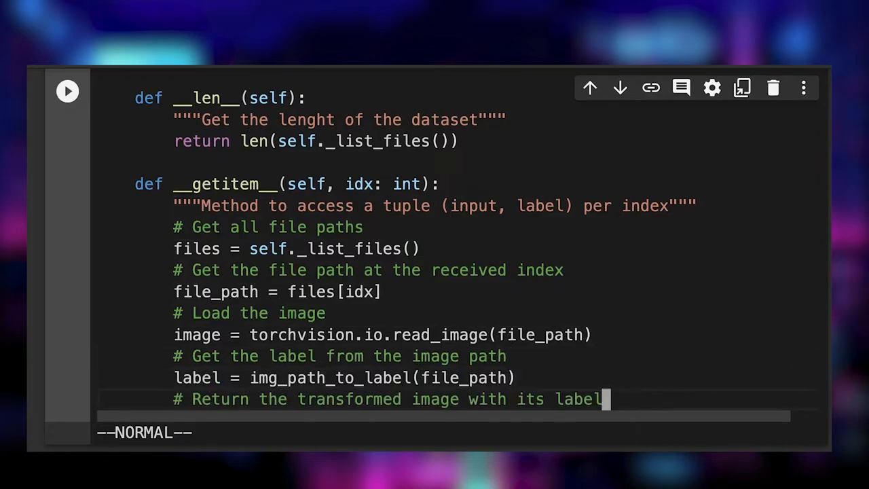
{"action": "type", "text": "return transforms(image), label"}
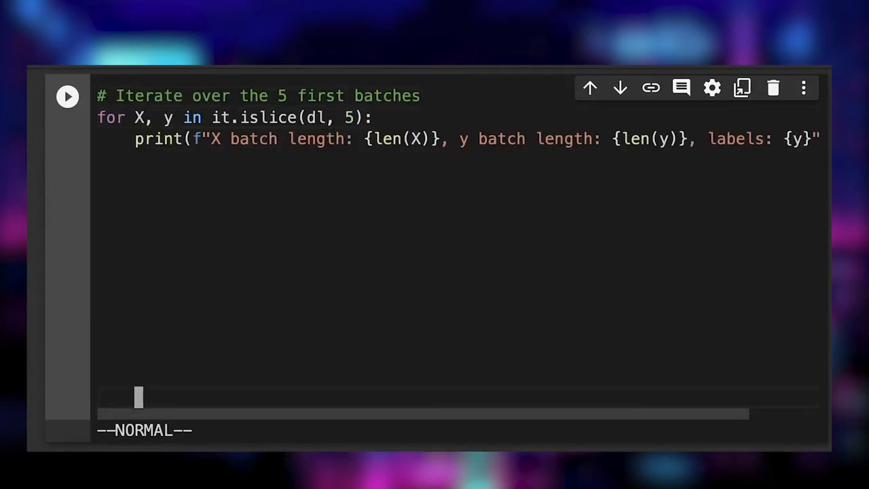
Write the loop over it.islice(dl, 5) printing X and y batch lengths and labels
{"action": "left_click", "coordinate": [68, 95]}
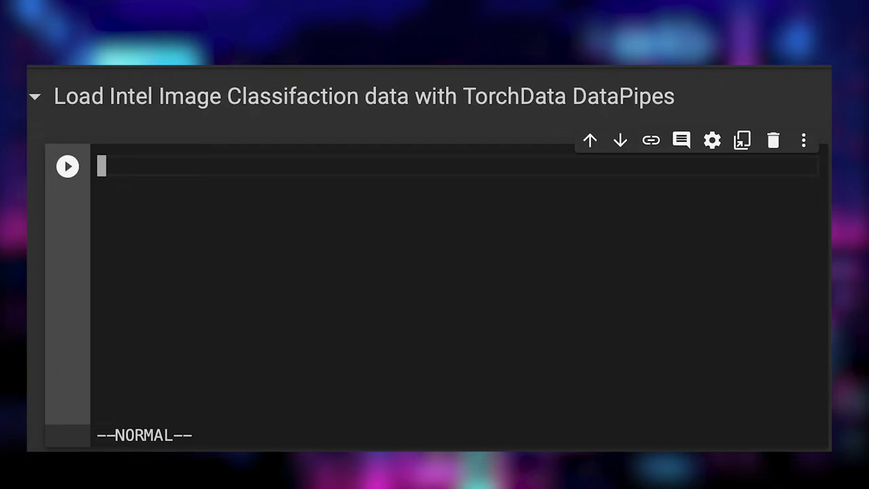
Import torchdata.datapipes as dp and default_collate for the DataPipes section
{"action": "type", "text": "import torchdata.datapipes as dp"}
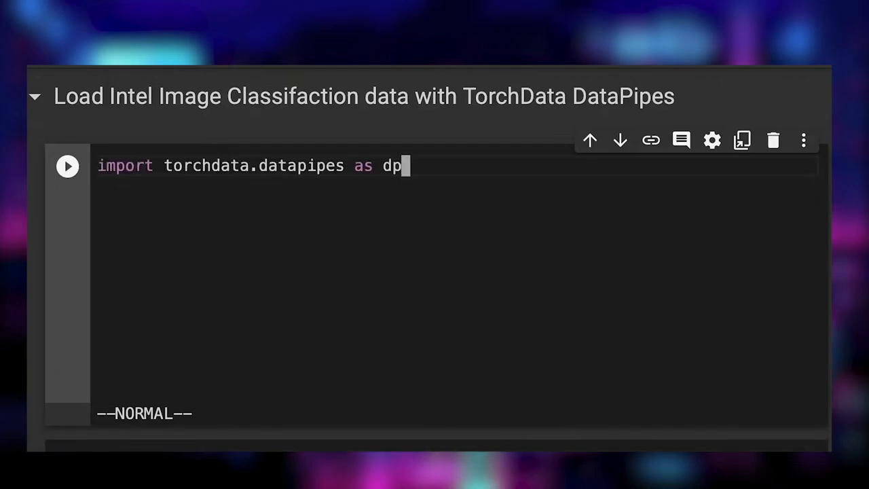
{"action": "type", "text": "from torch.utils.data import default_collate"}
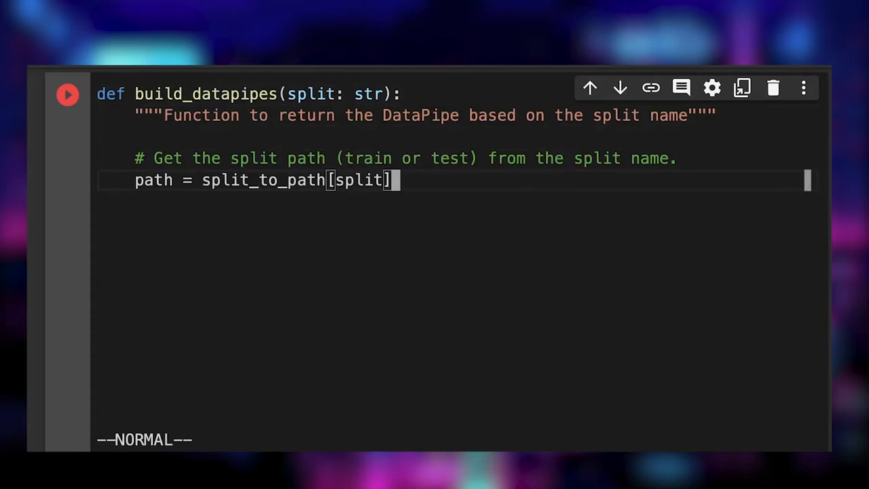
Start the return chain in build_datapipes with a comment on the key-based MapDataPipe
{"action": "type", "text": "return ("}
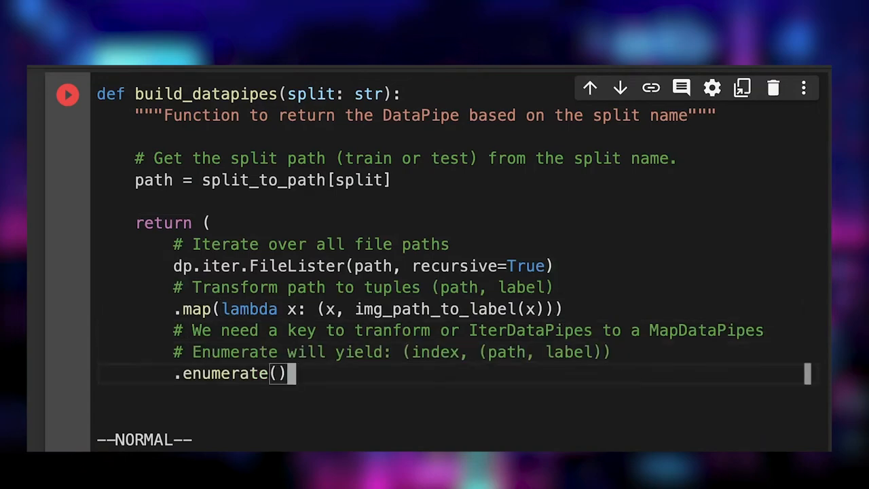
{"action": "type", "text": "# Get a MapDataPipes, it's like a dictionary with key based access"}
{"action": "type", "text": "# Resize the image using our tranform (transformed image, label"}
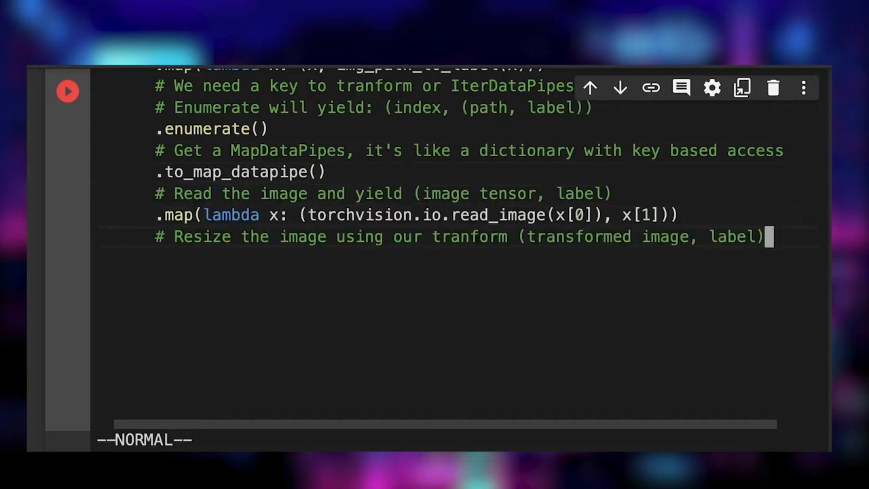
Extend the DataPipe chain with an image-transform map and a default_collate map over each batch
{"action": "type", "text": ".map(lambda x: (transforms(x[0]), x[1]))"}
{"action": "type", "text": ".batch(10"}
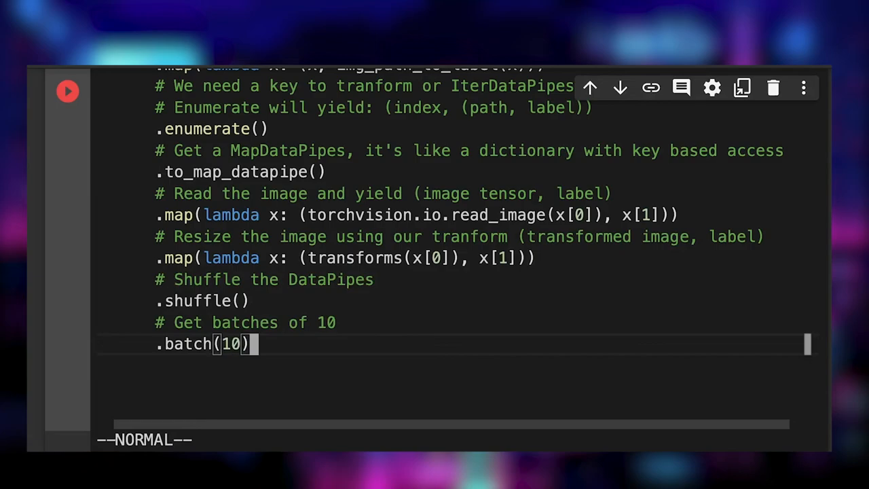
{"action": "type", "text": "# Collate the batches. Transforms [(image, label)] to"}
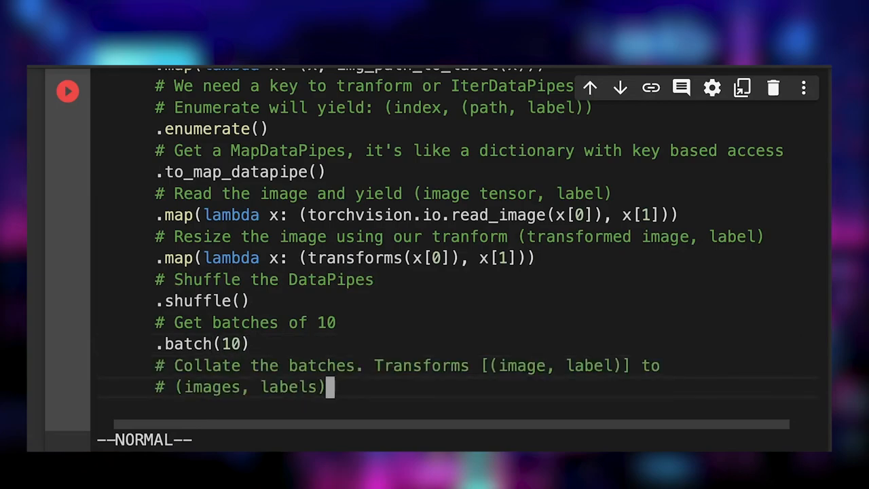
{"action": "type", "text": ".map(lambda x: default_collate(x))"}
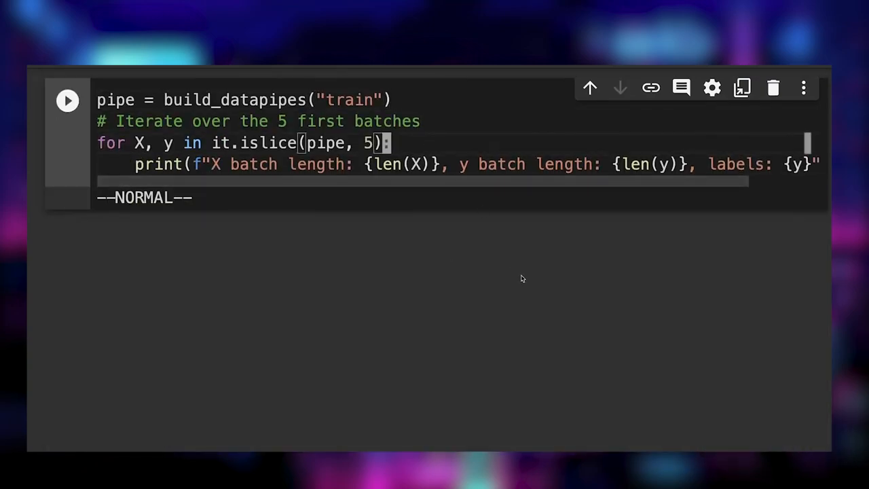
{"action": "mouse_move", "coordinate": [529, 293]}
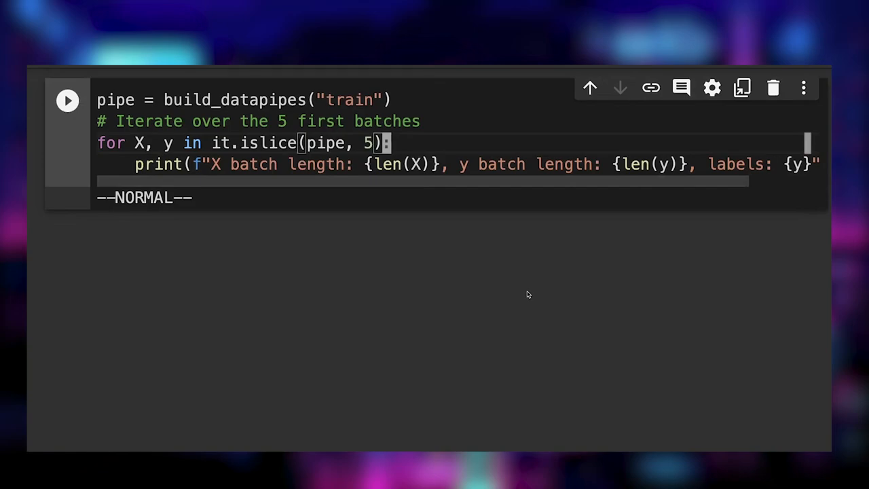
Run the train-pipe cell, printing five batches of 10 images with their label tensors
{"action": "left_click", "coordinate": [68, 101]}
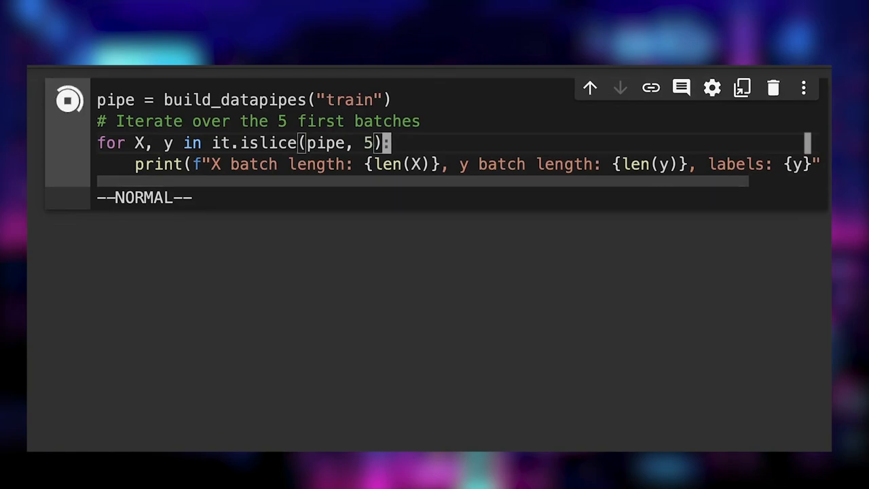
{"action": "left_click", "coordinate": [68, 100]}
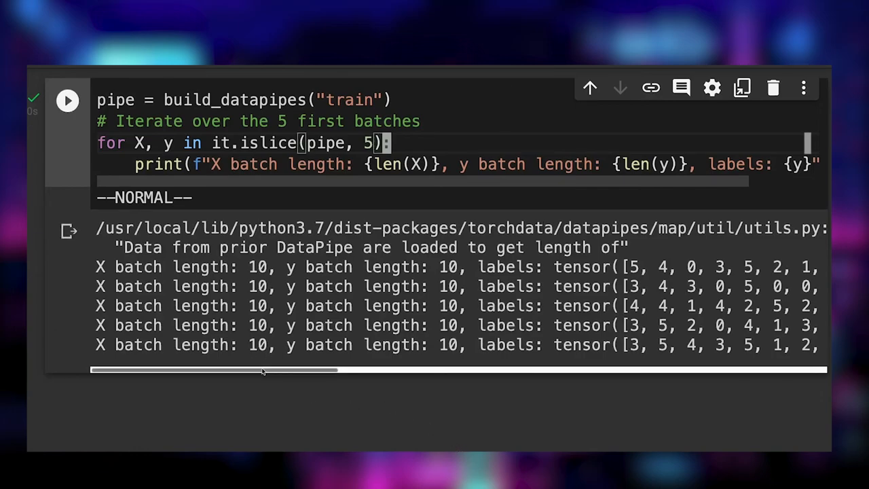
{"action": "scroll", "scroll_direction": "right", "scroll_amount": 3}
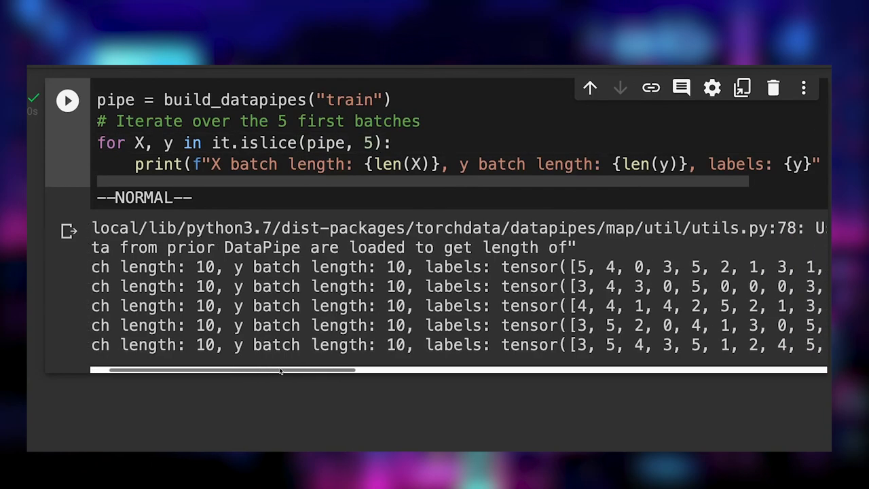